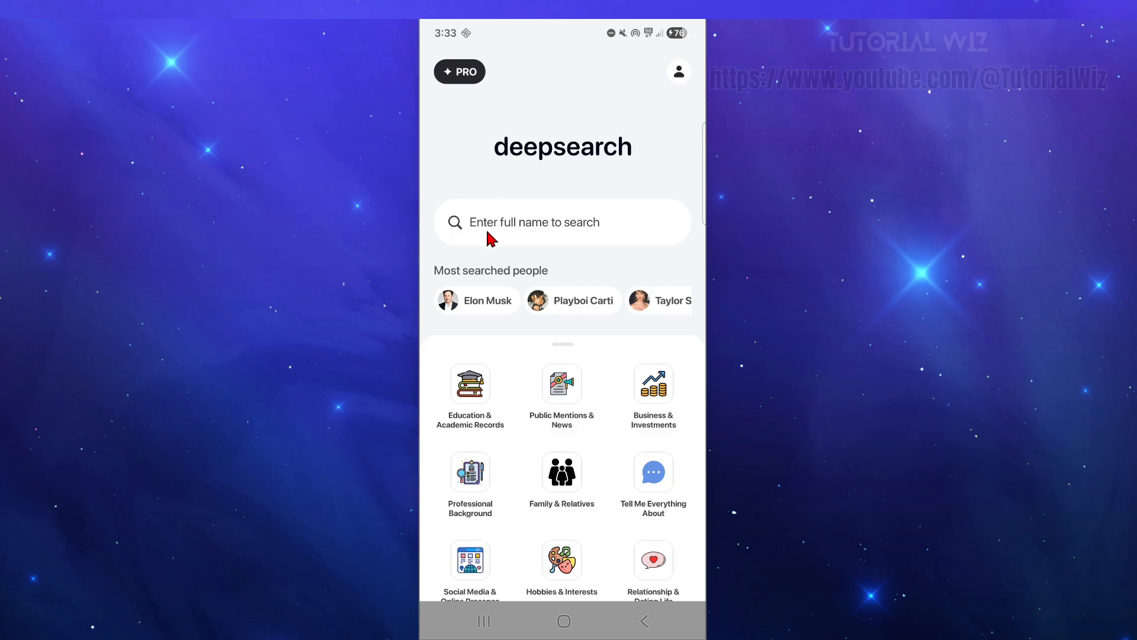
mouse_move(530, 160)
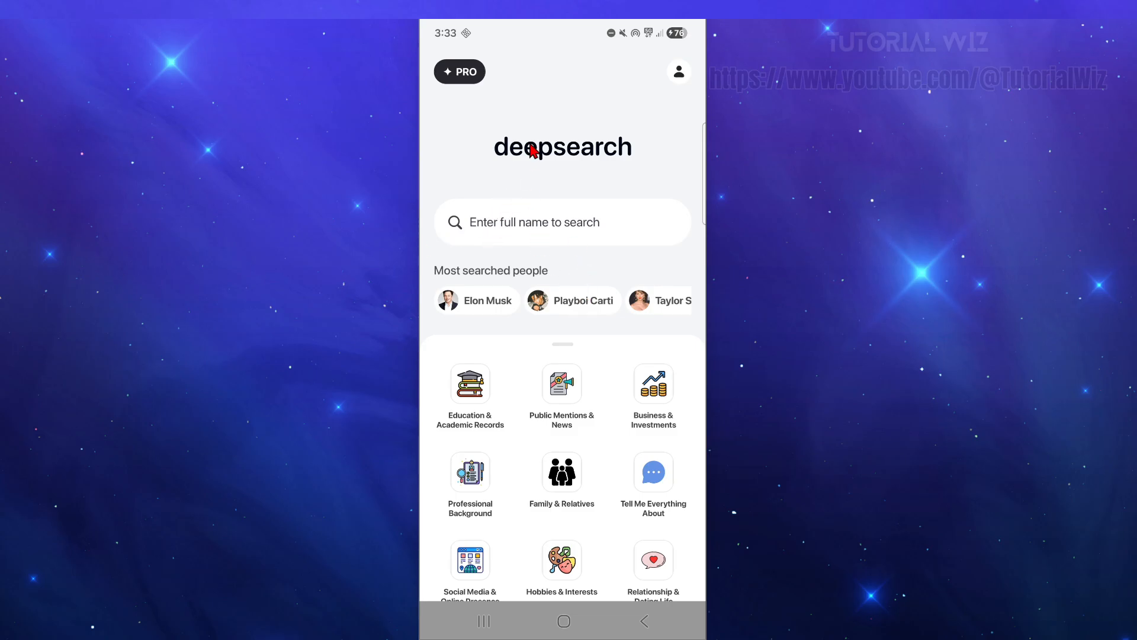
mouse_move(564, 622)
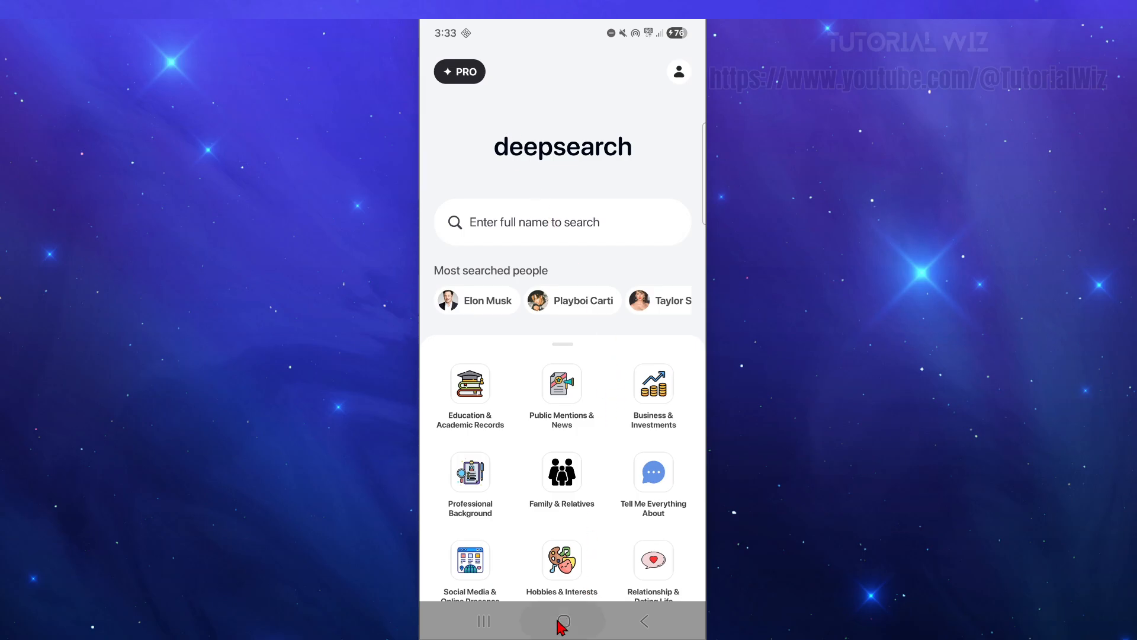
- Close DeepSearch and return to the Android home screen
left_click(564, 621)
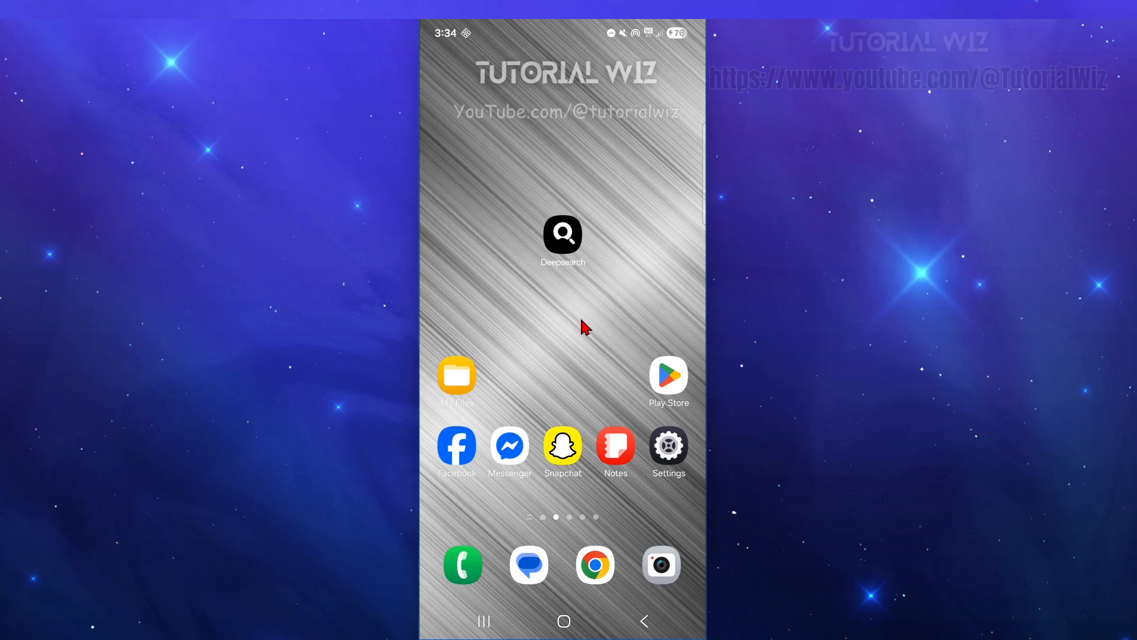
mouse_move(545, 319)
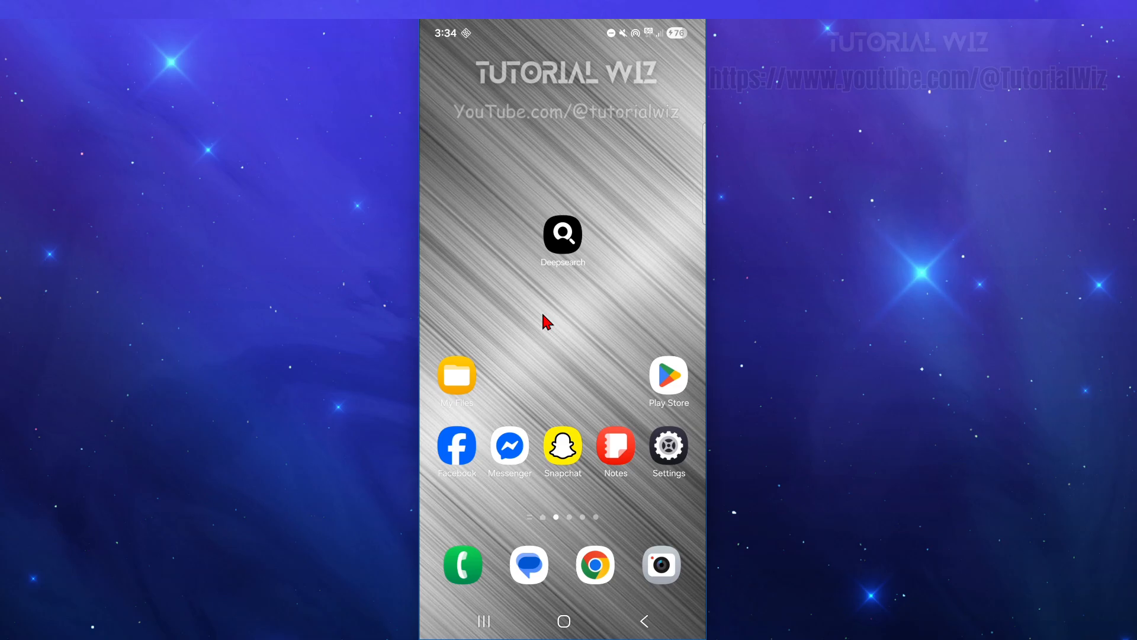
mouse_move(558, 145)
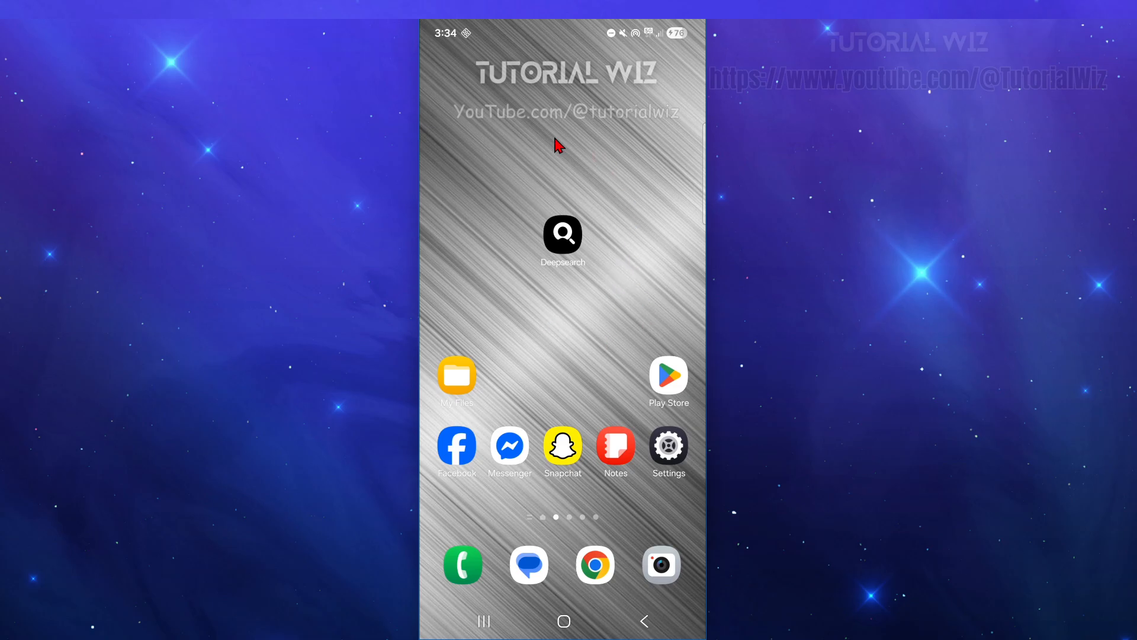
mouse_move(540, 297)
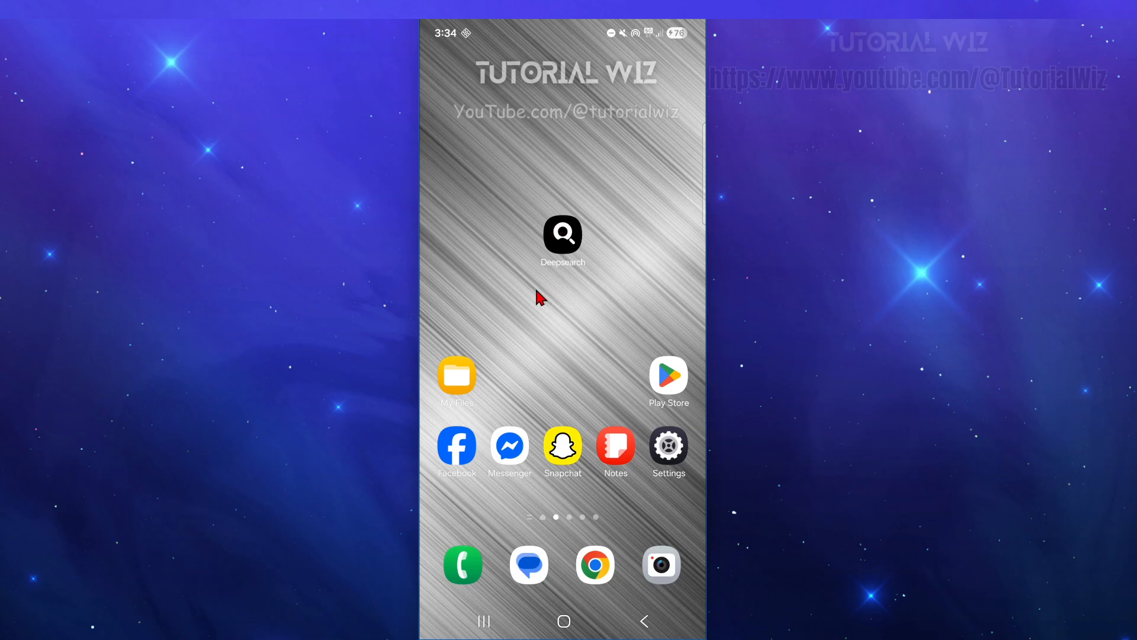
mouse_move(667, 389)
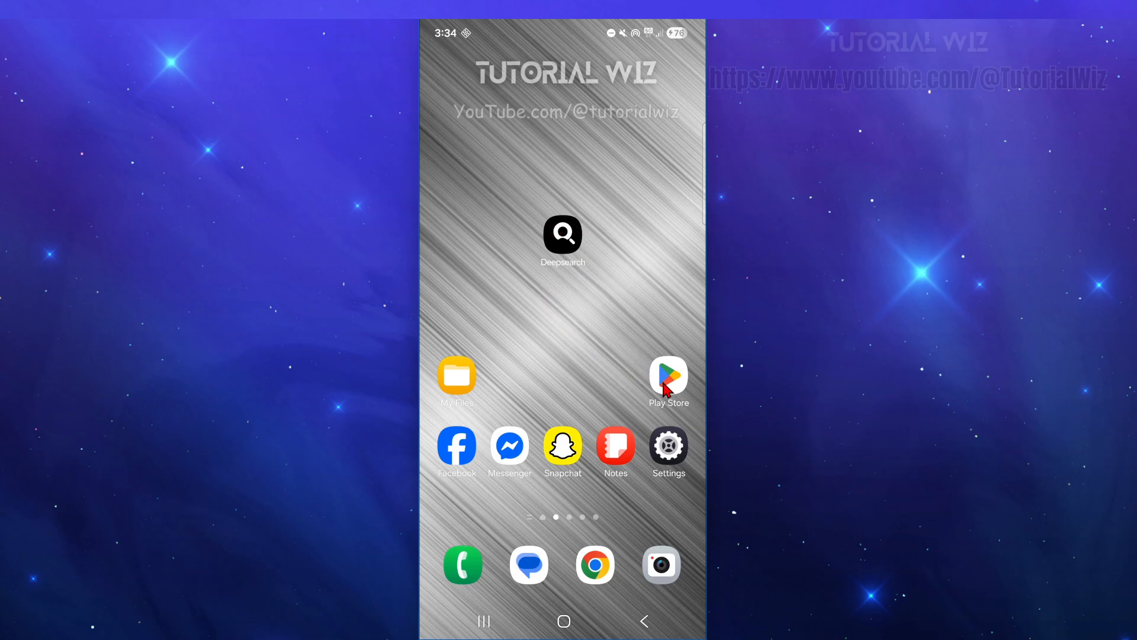
- Open Play Store's Payments and subscriptions, then Subscriptions, showing expired subscriptions
left_click(668, 375)
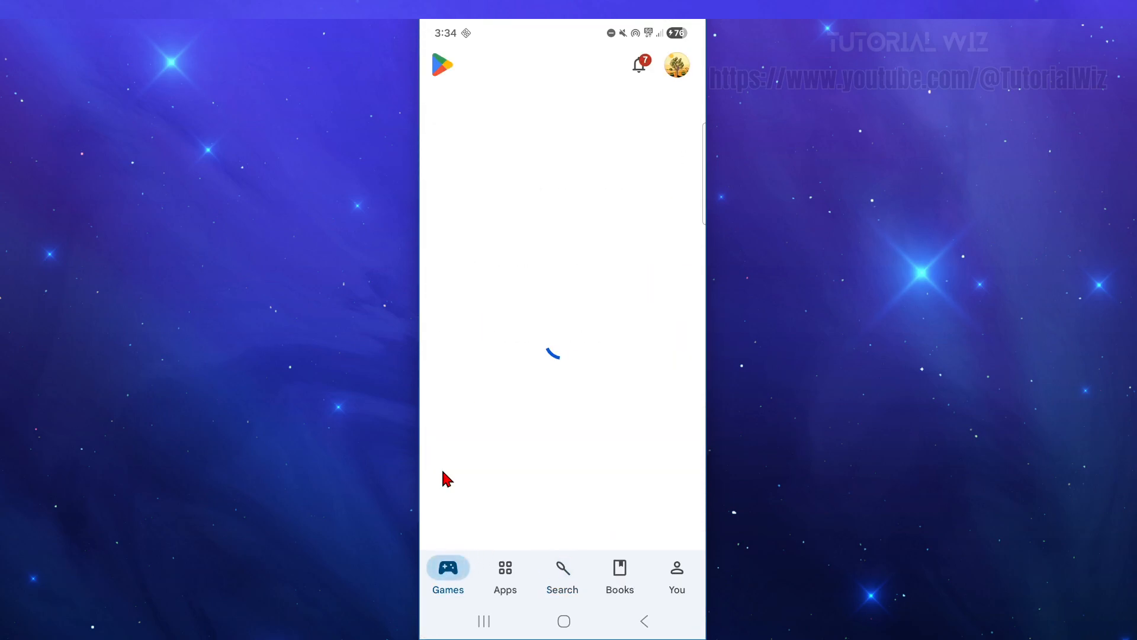
left_click(676, 65)
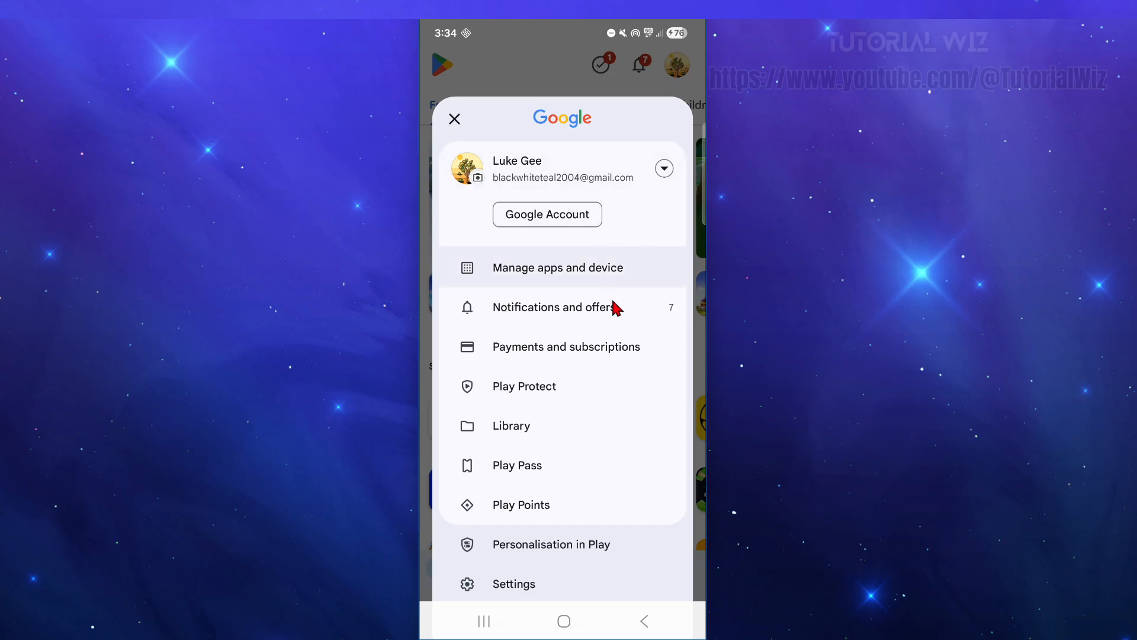
left_click(566, 346)
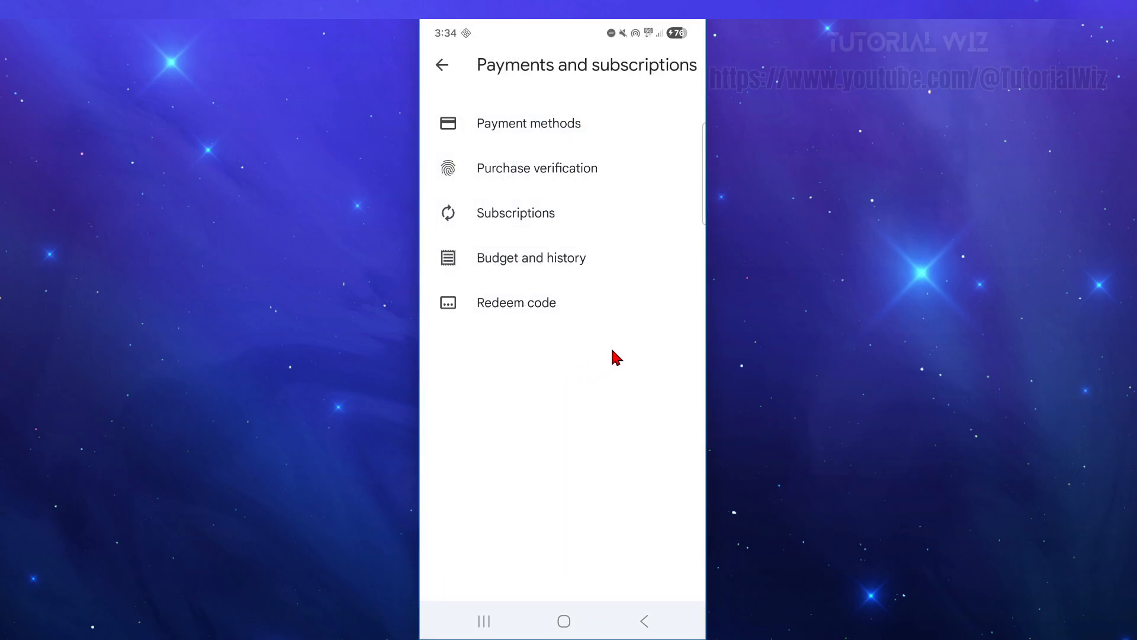
left_click(516, 213)
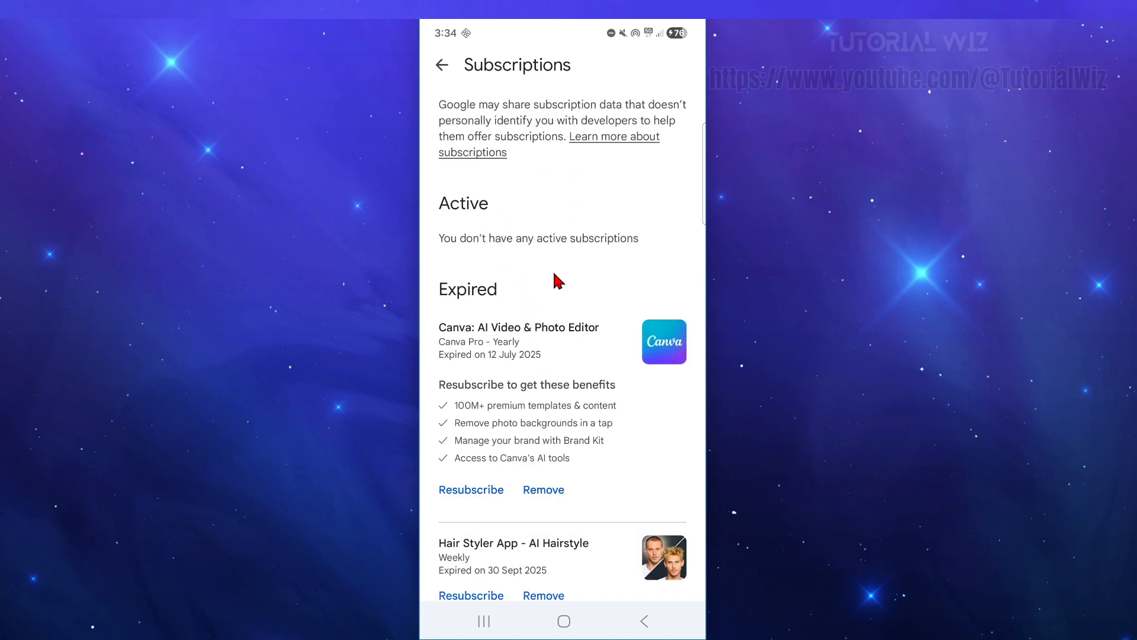
mouse_move(533, 216)
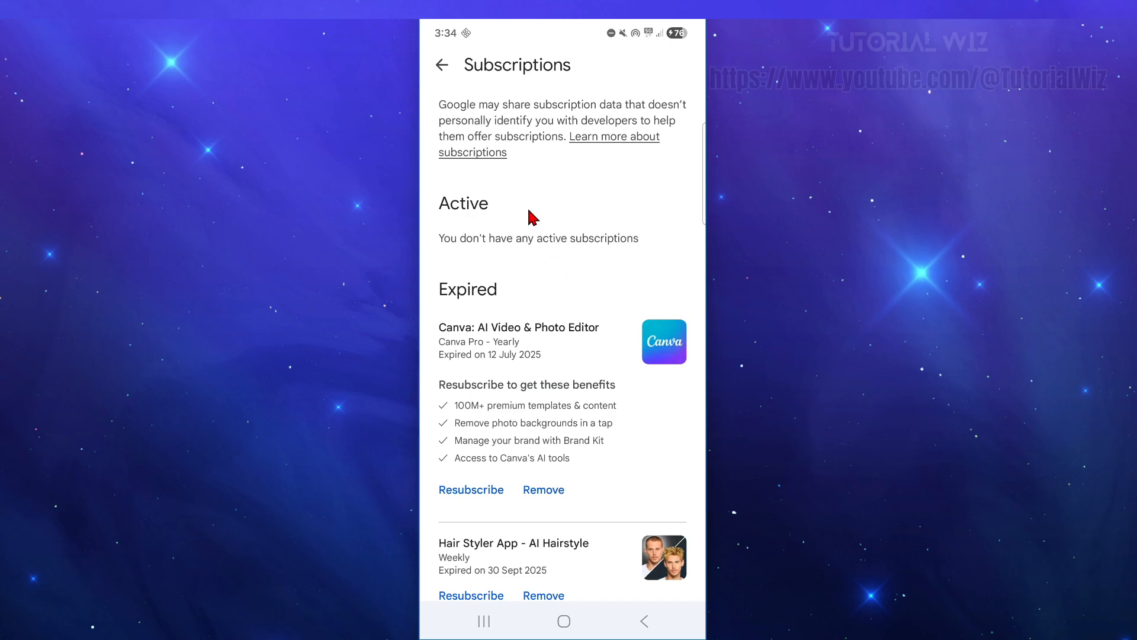
mouse_move(556, 248)
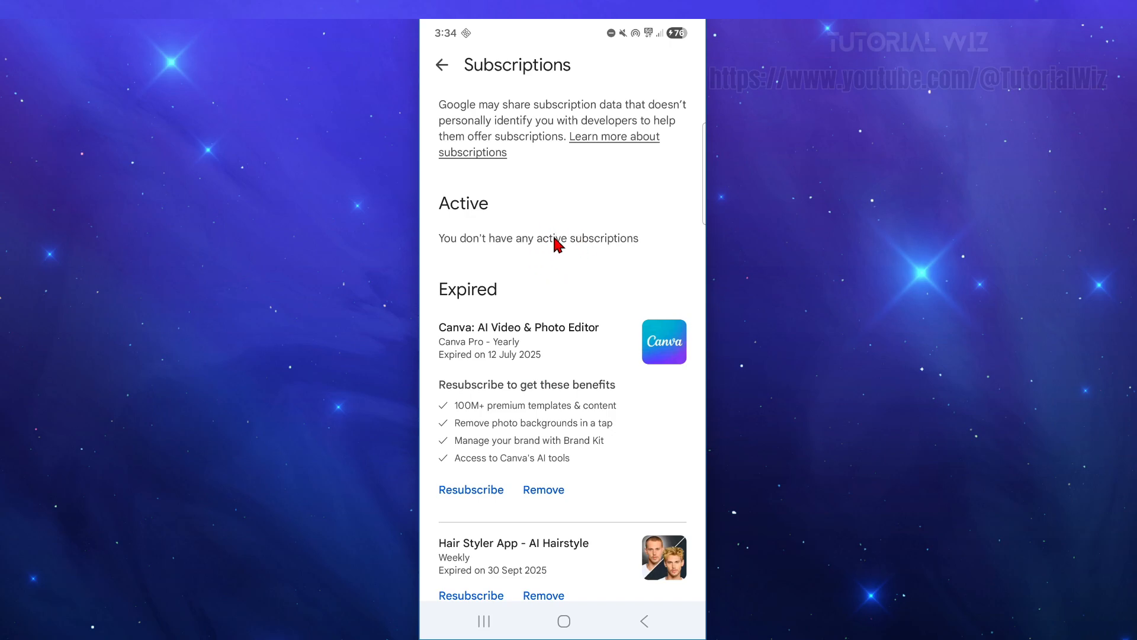
mouse_move(471, 275)
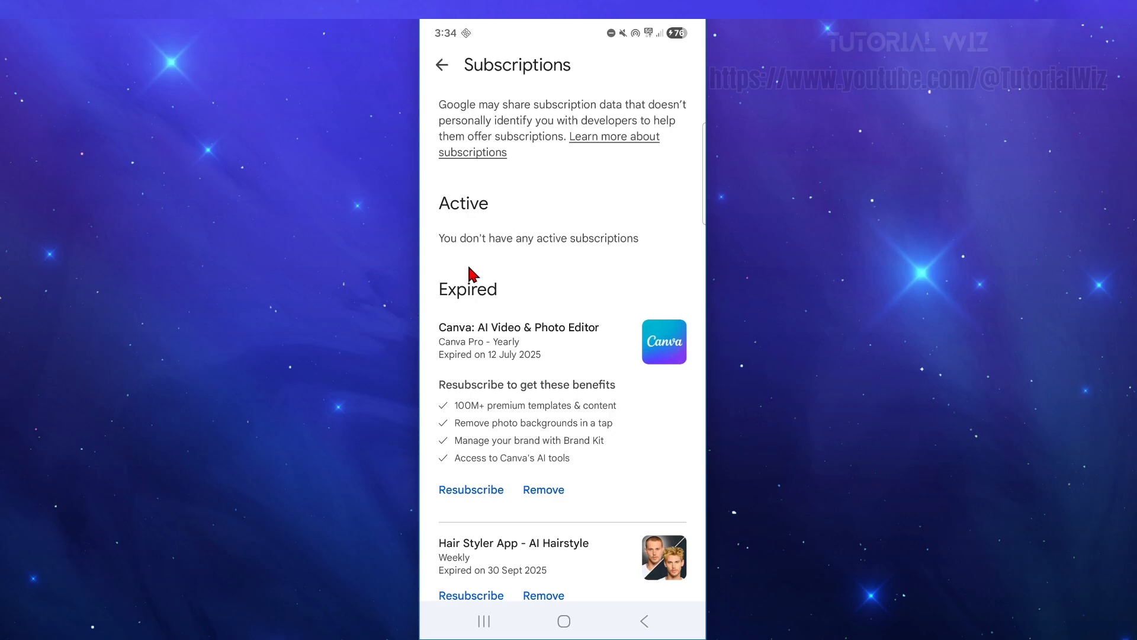
mouse_move(561, 257)
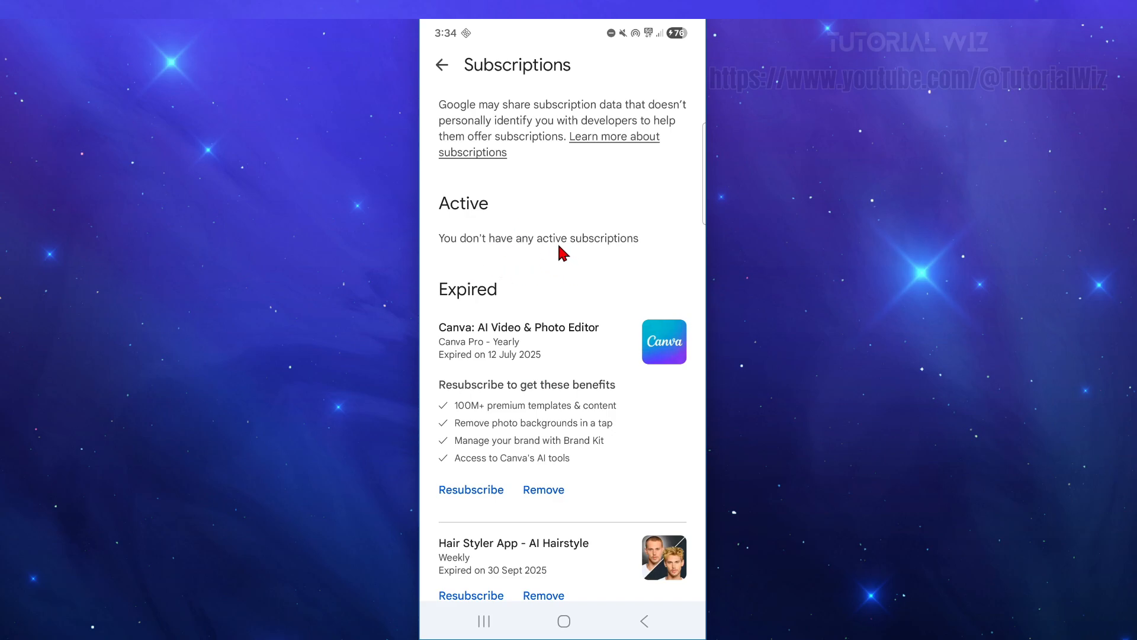
mouse_move(564, 251)
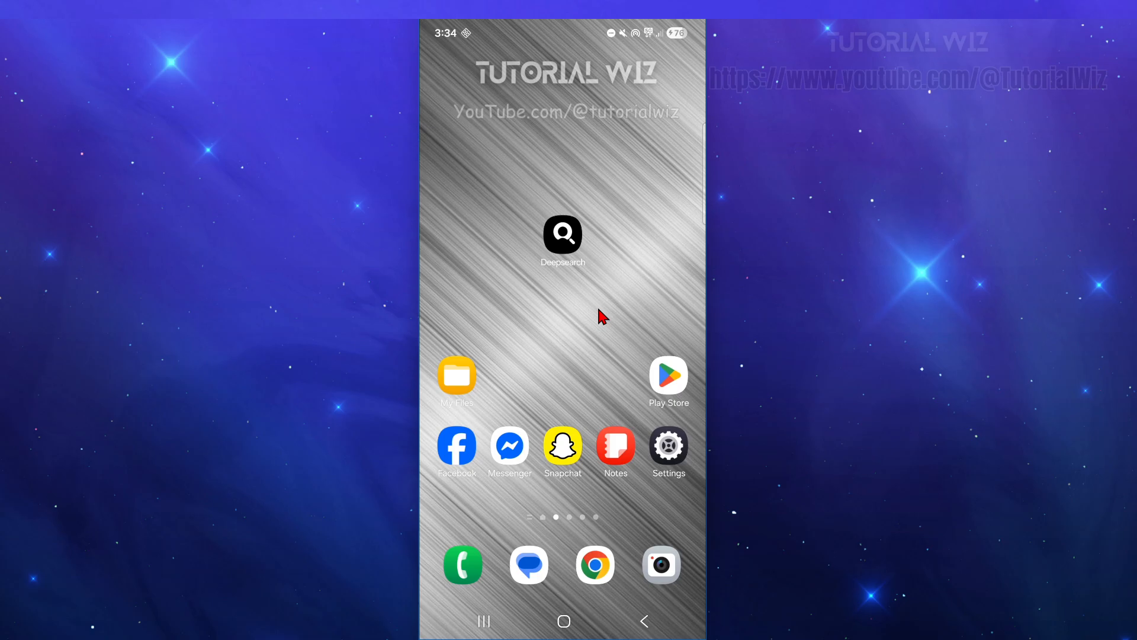
mouse_move(588, 305)
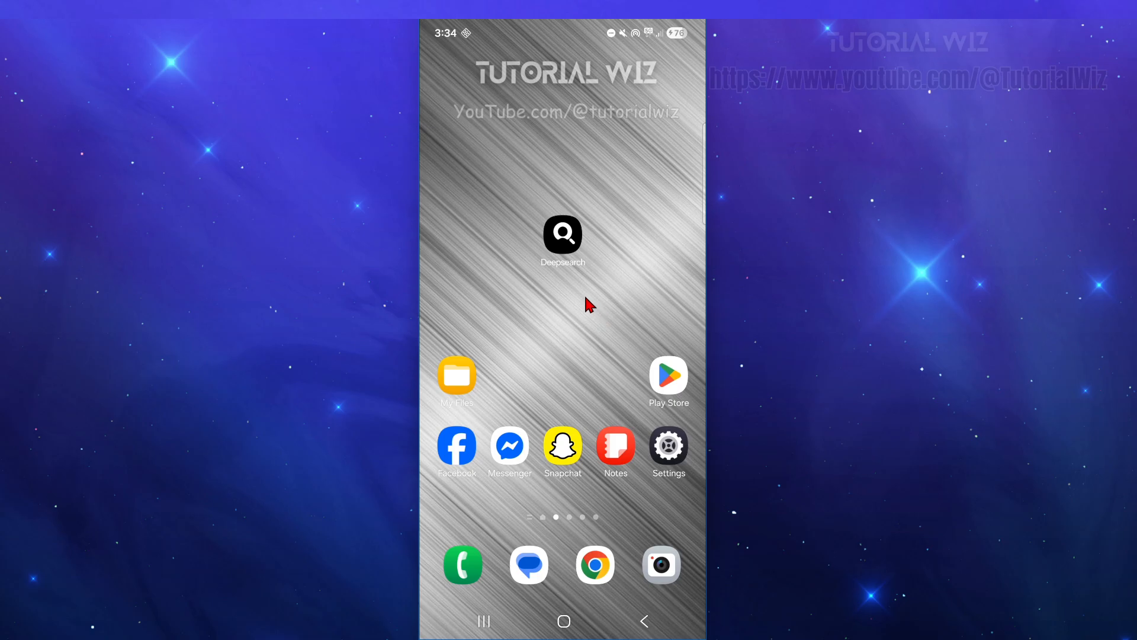
mouse_move(571, 341)
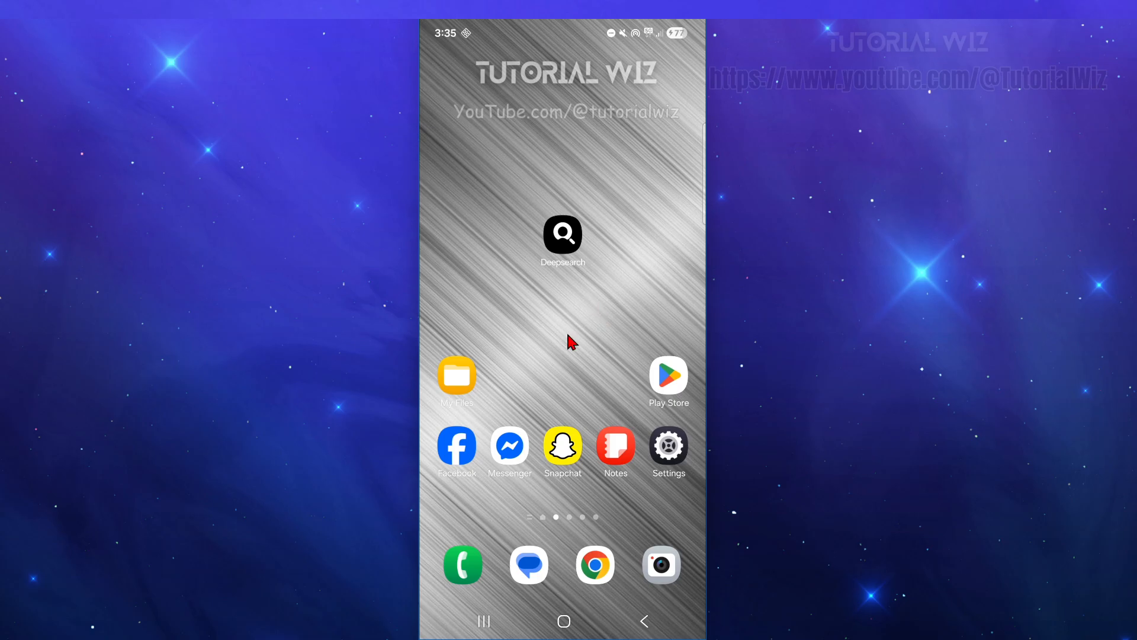